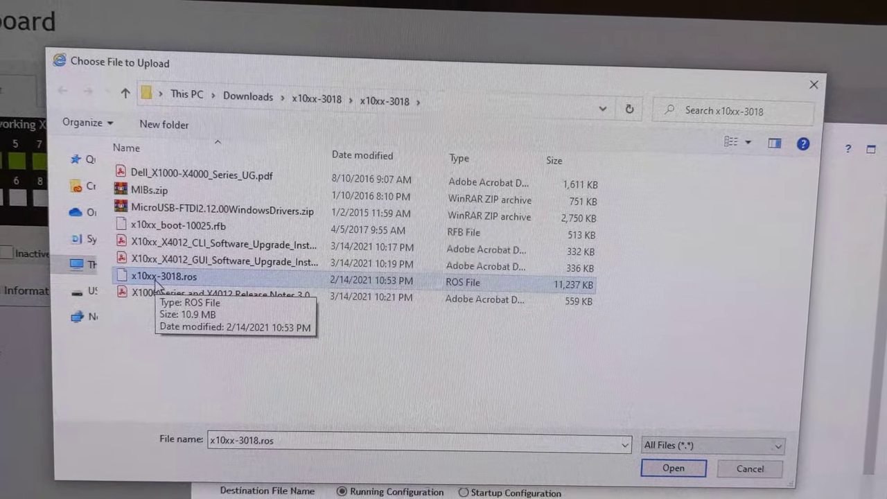
mouse_move(221, 305)
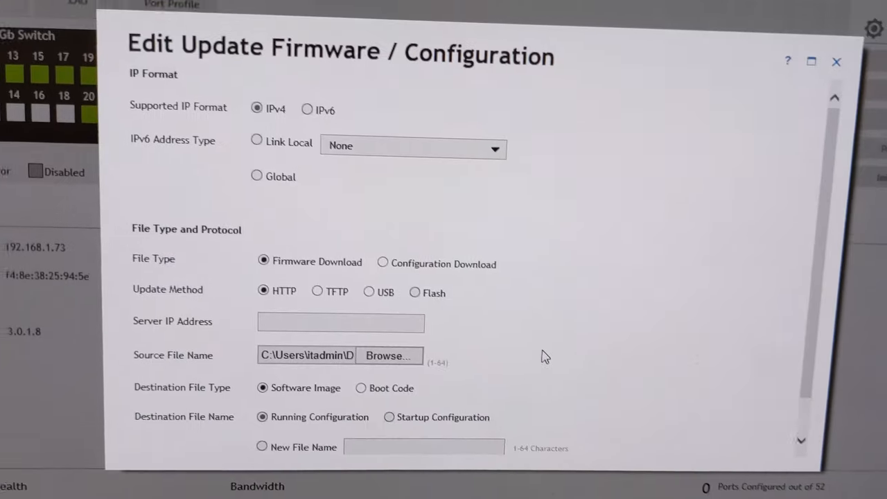
Step: Submit the firmware file download to the switch via HTTP from the Update Firmware dialog
scroll(down, 3)
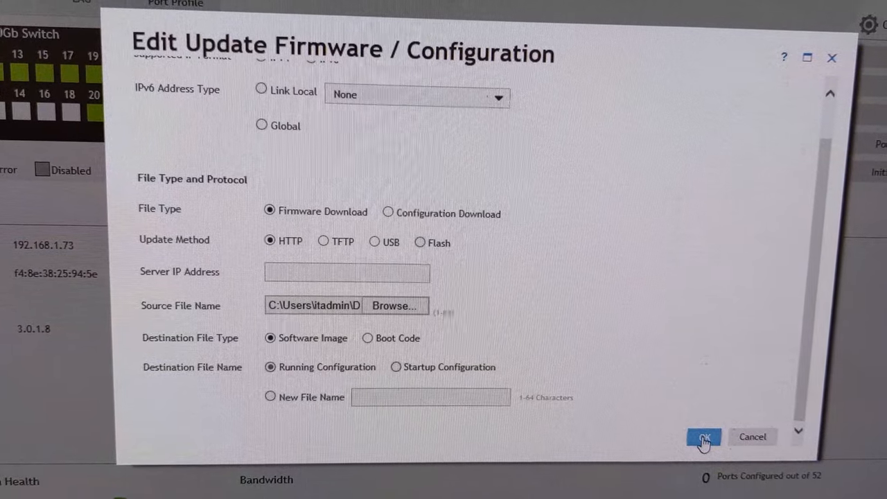
click(703, 438)
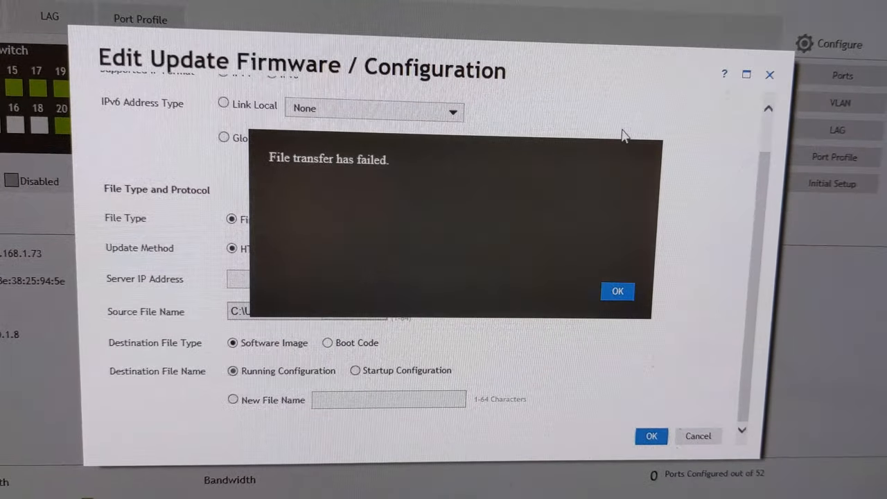
Step: Dismiss the transfer-failed message and sign back in as 'admin' to reach the dashboard
click(616, 291)
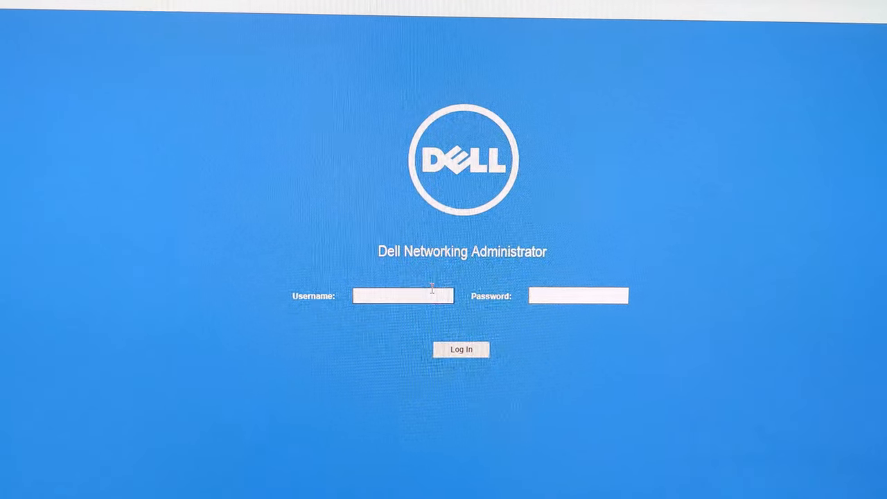
text(admin)
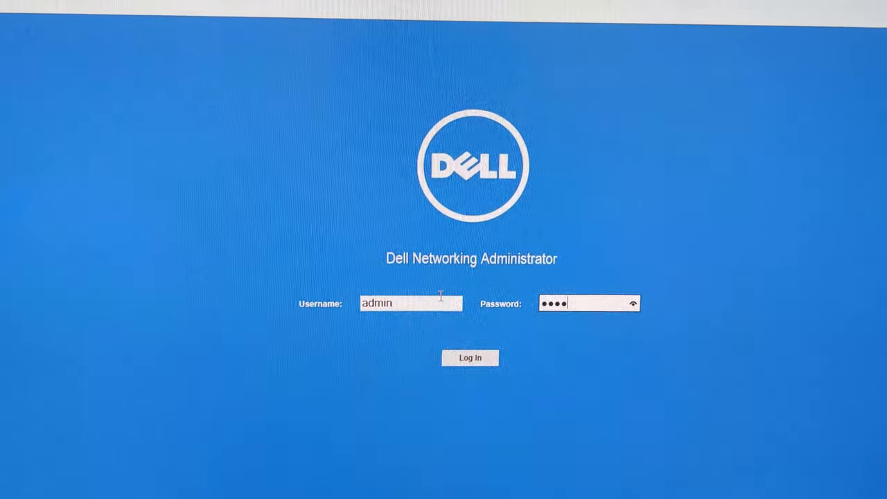
click(470, 357)
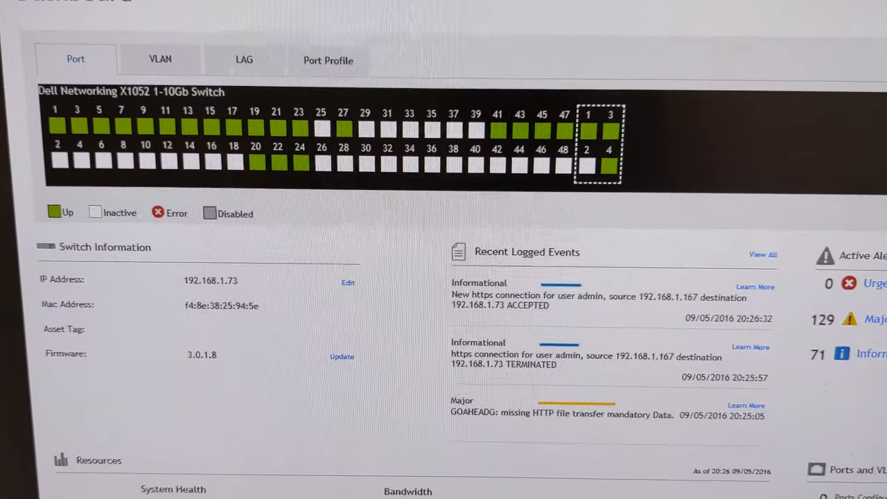